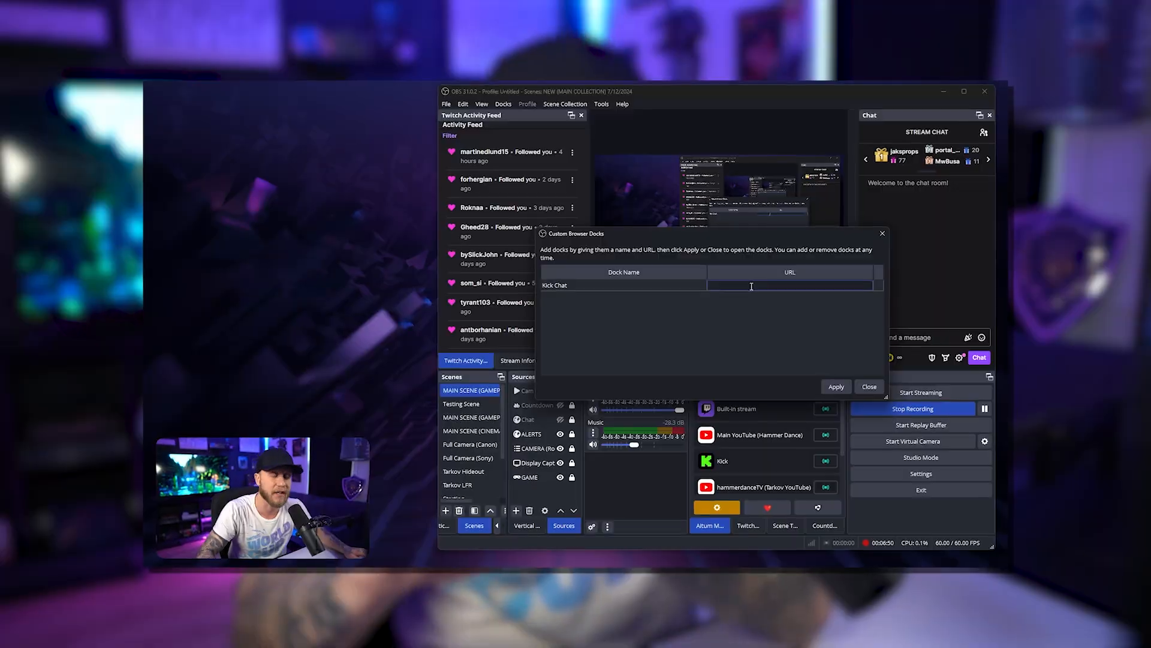
Step: Focus the web address field of the 'Kick Chat' custom browser dock
{"action": "left_click", "coordinate": [834, 386]}
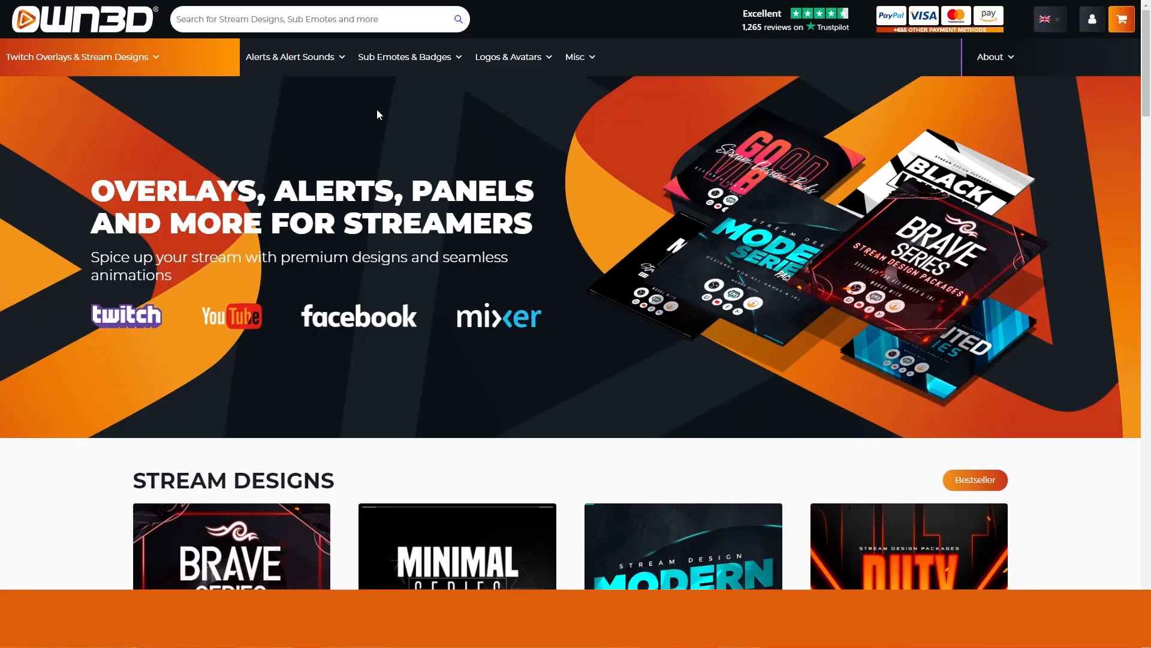
Step: Scroll the OWN3D homepage down past the stream designs to the Interactive Showcase
{"action": "scroll", "scroll_direction": "down", "scroll_amount": 3}
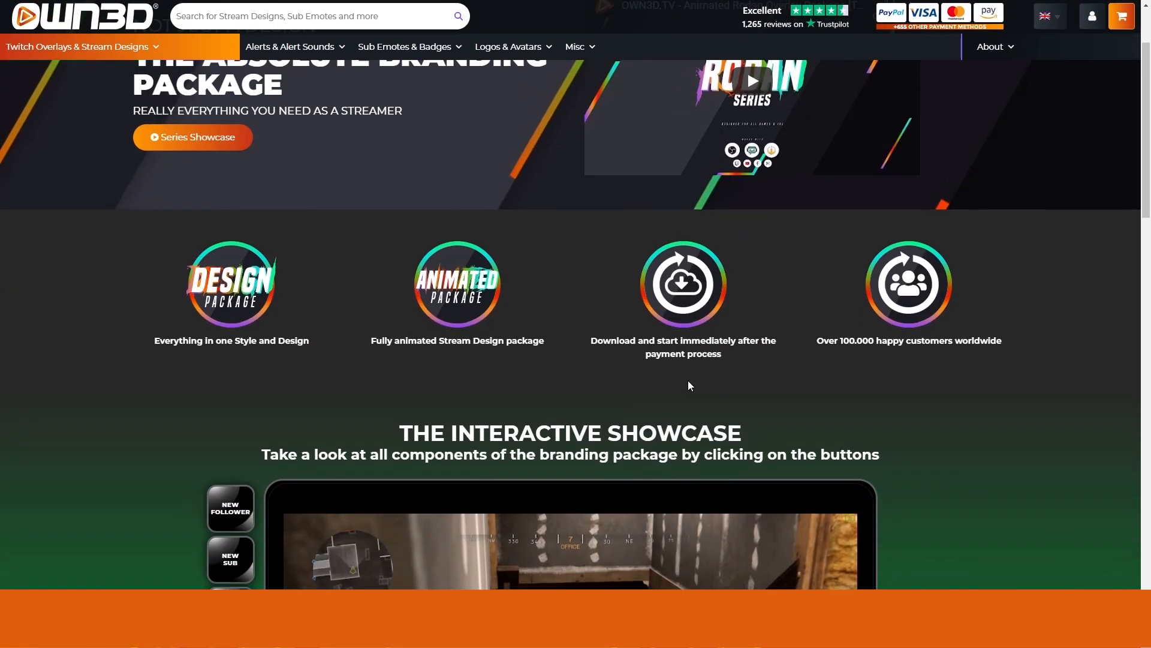
{"action": "scroll", "scroll_direction": "down", "scroll_amount": 3}
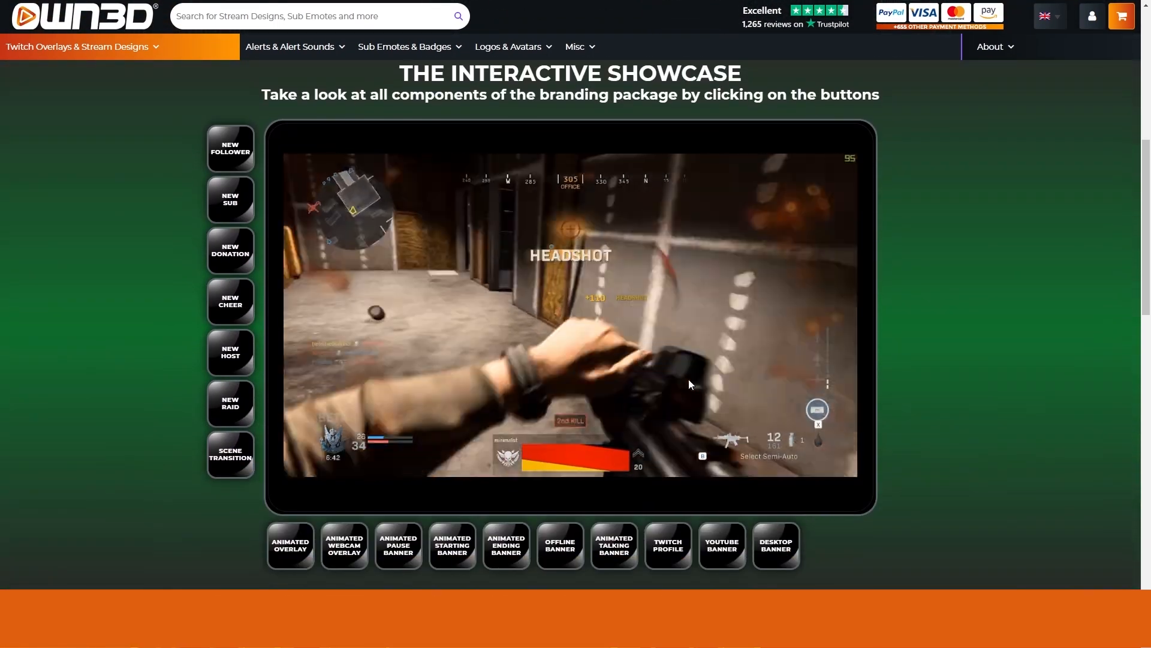
{"action": "scroll", "scroll_direction": "down", "scroll_amount": 3}
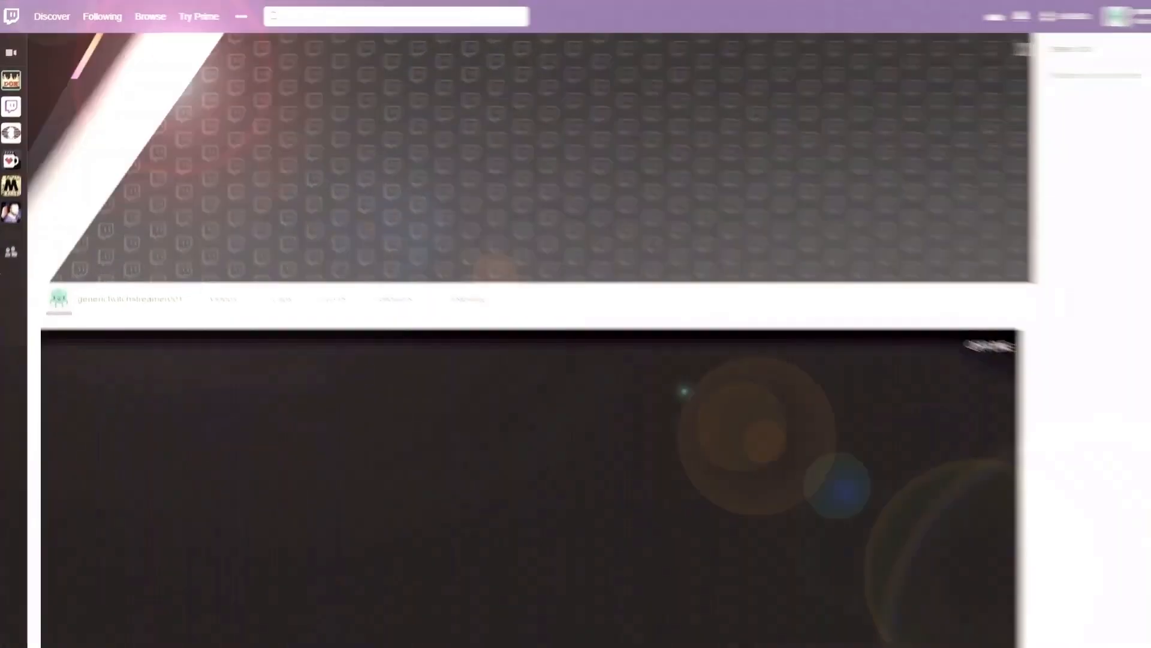
{"action": "scroll", "scroll_direction": "down", "scroll_amount": 3}
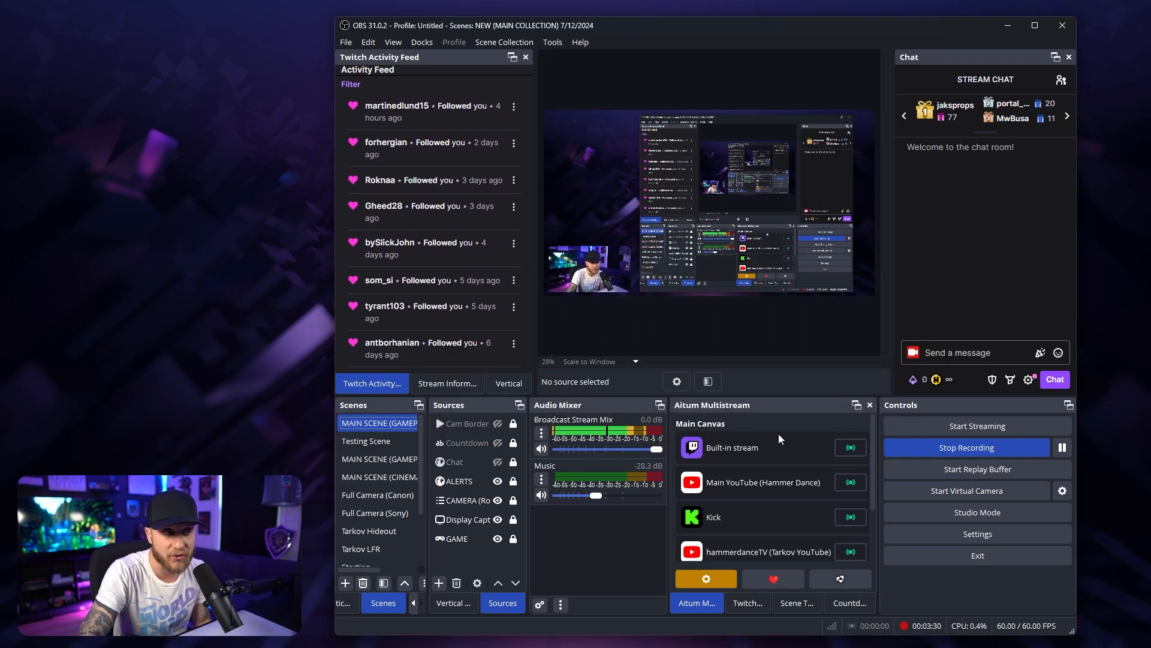
{"action": "mouse_move", "coordinate": [743, 426]}
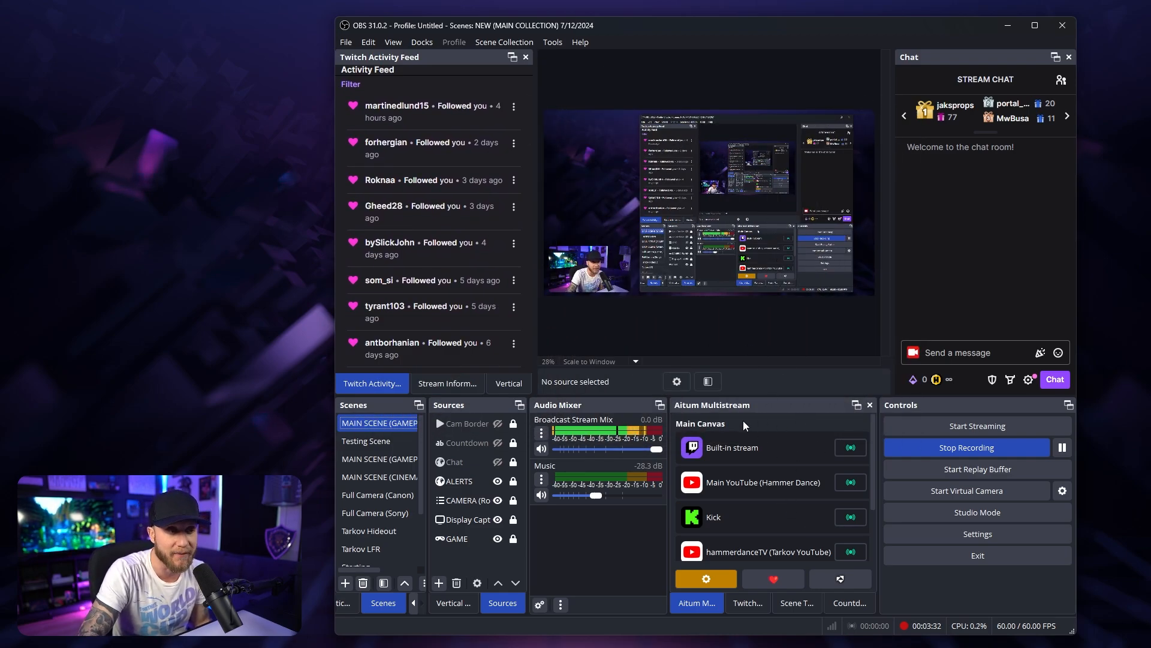
{"action": "mouse_move", "coordinate": [770, 477]}
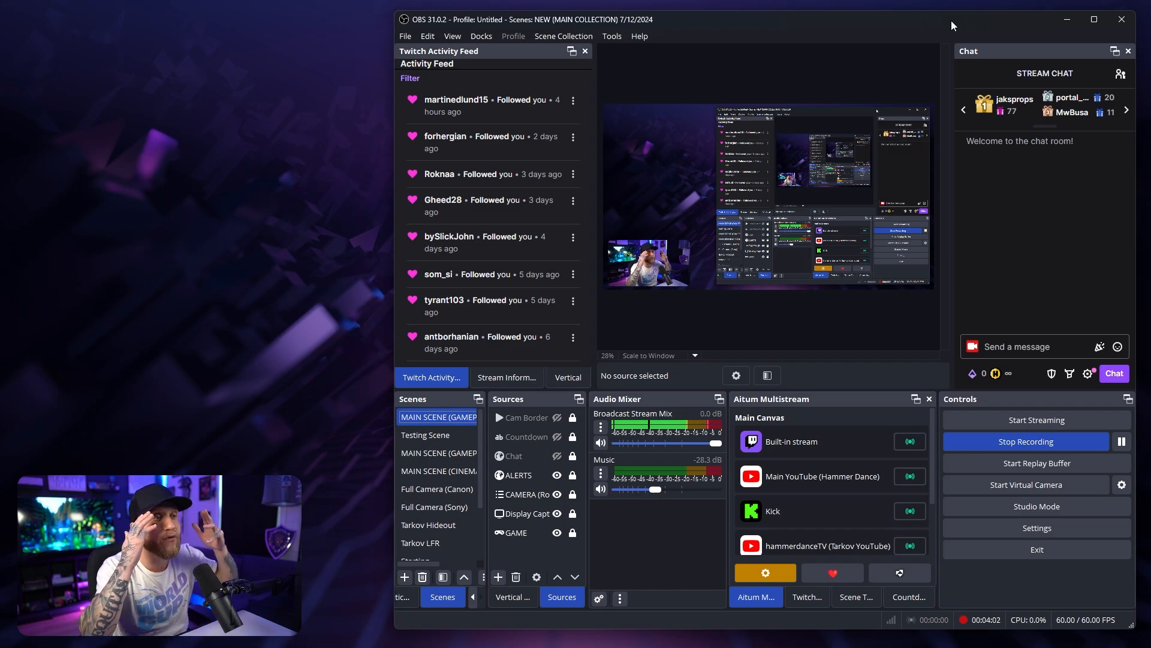
{"action": "mouse_move", "coordinate": [919, 30]}
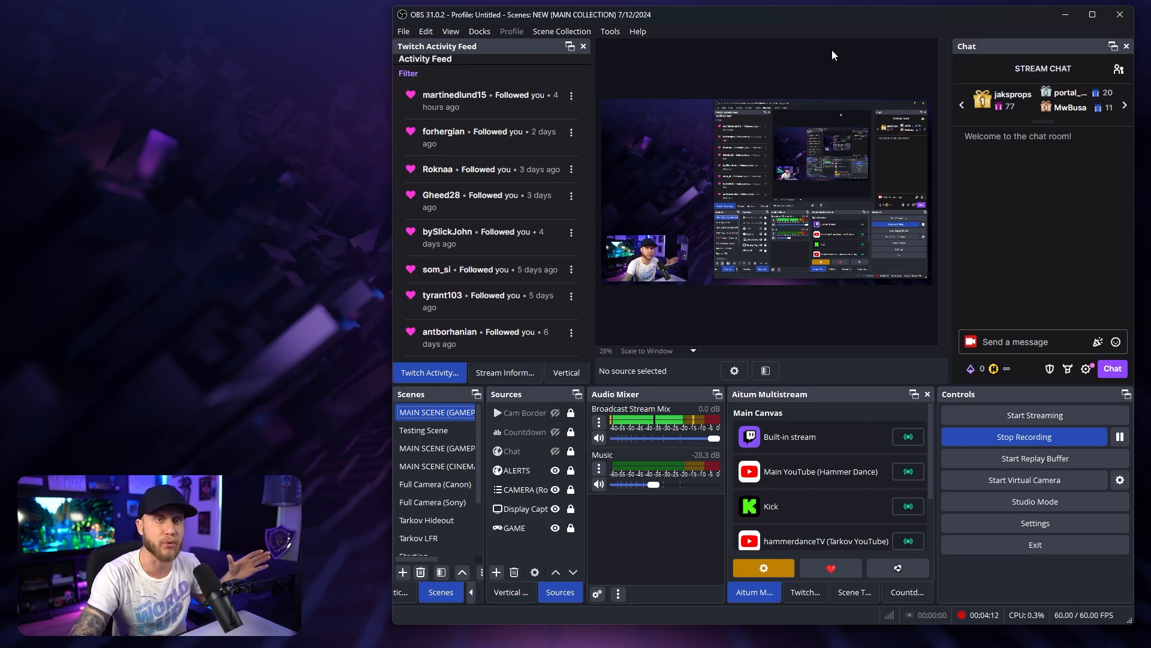
{"action": "mouse_move", "coordinate": [908, 104]}
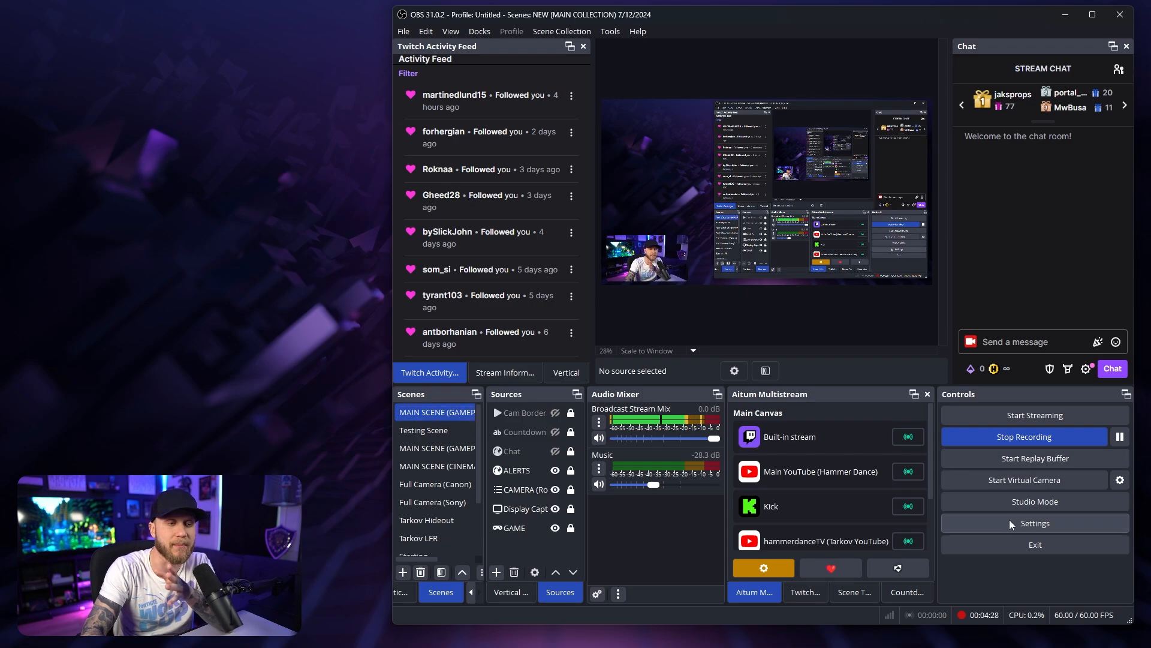
{"action": "left_click", "coordinate": [1034, 523]}
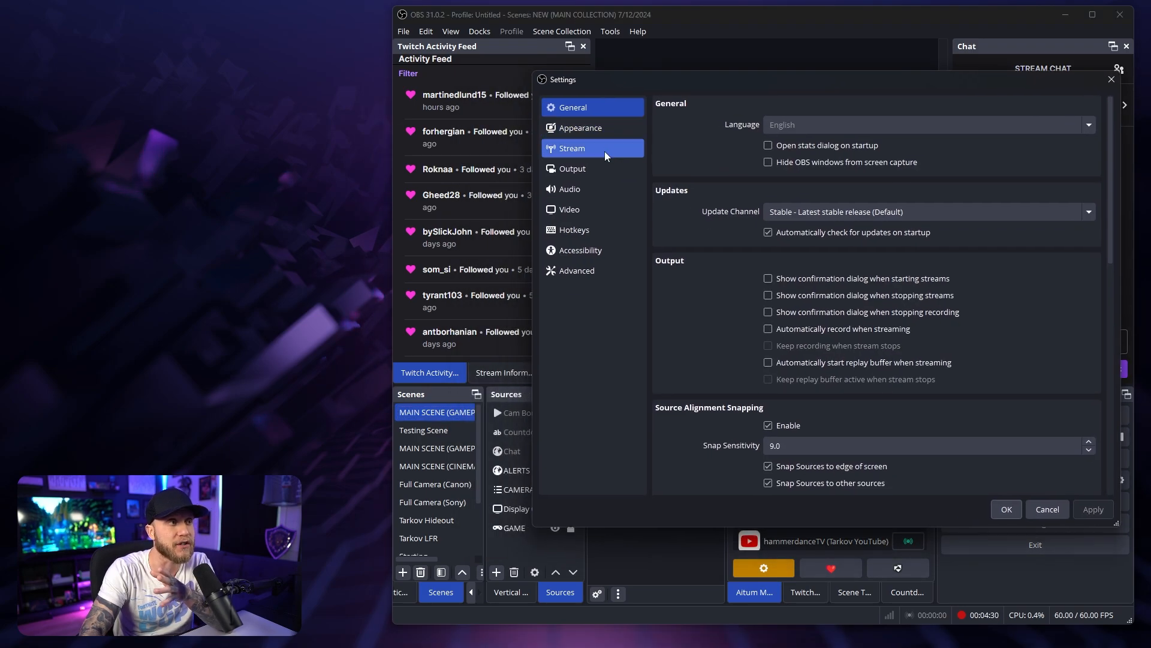
{"action": "left_click", "coordinate": [572, 147]}
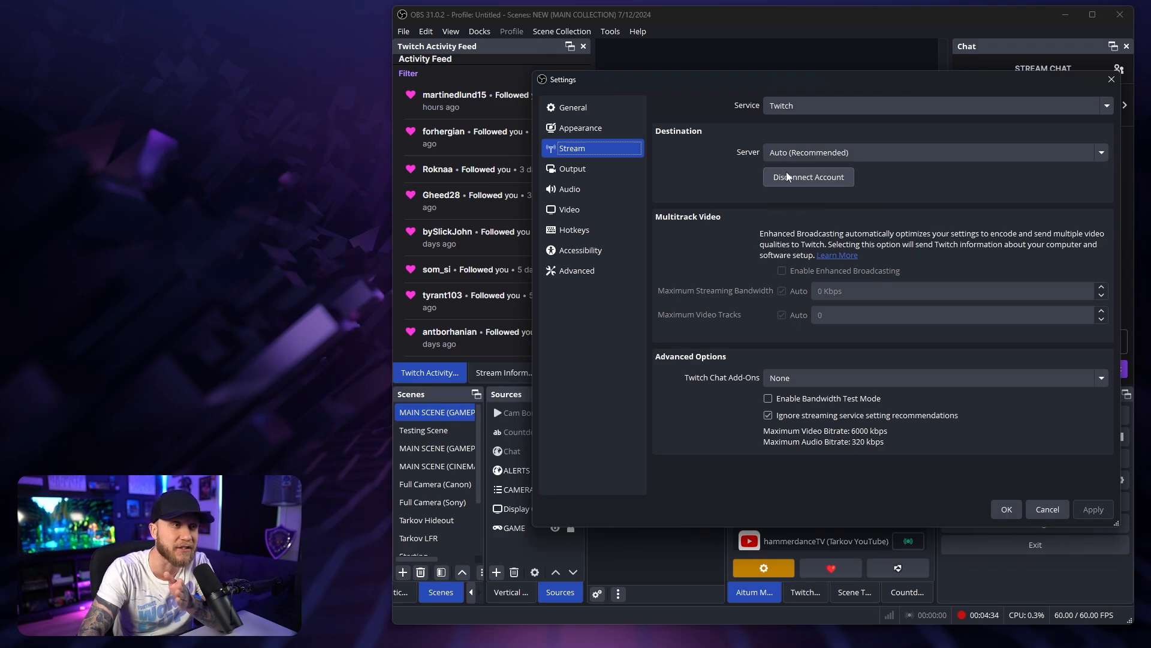
{"action": "mouse_move", "coordinate": [878, 187]}
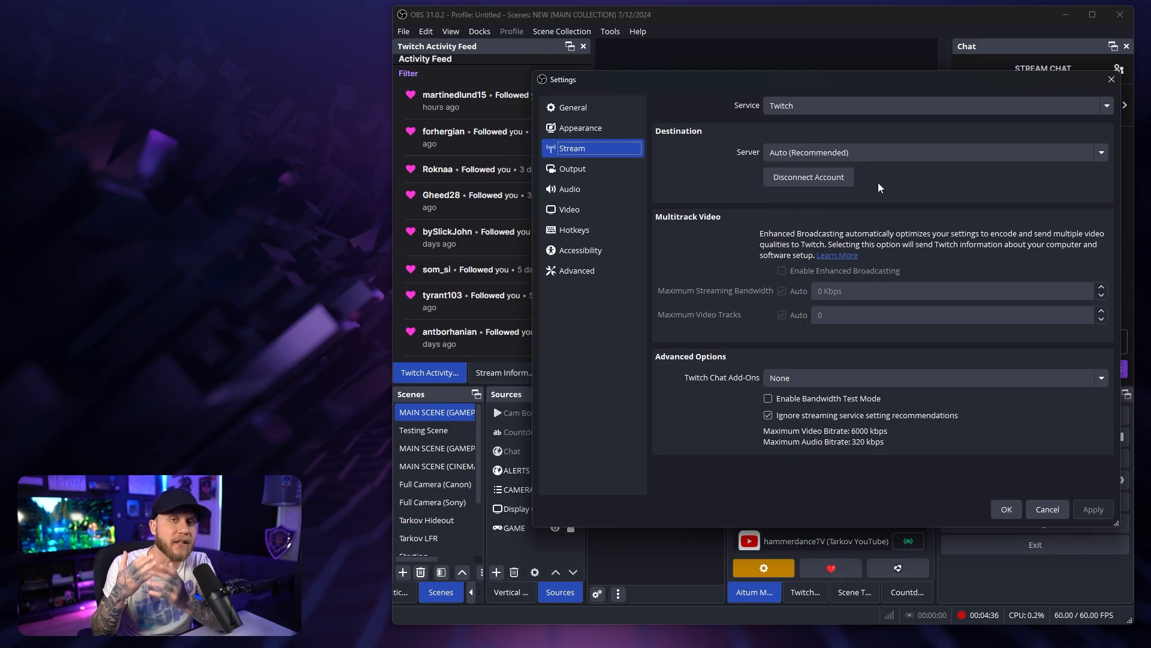
{"action": "mouse_move", "coordinate": [1007, 509]}
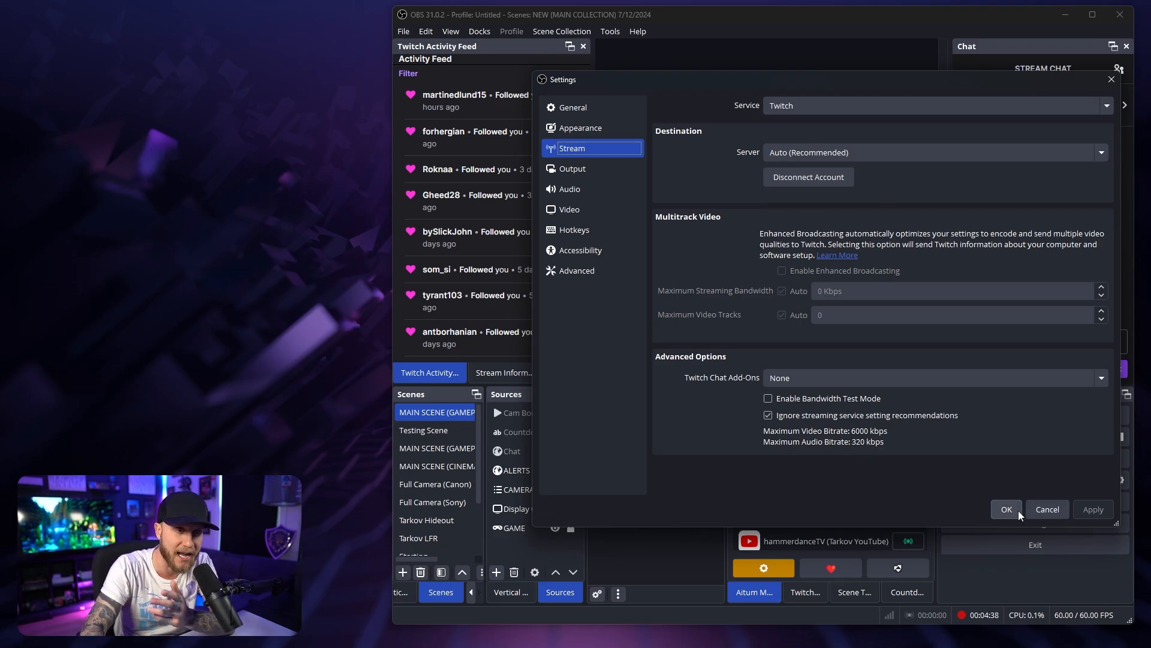
{"action": "left_click", "coordinate": [1006, 510]}
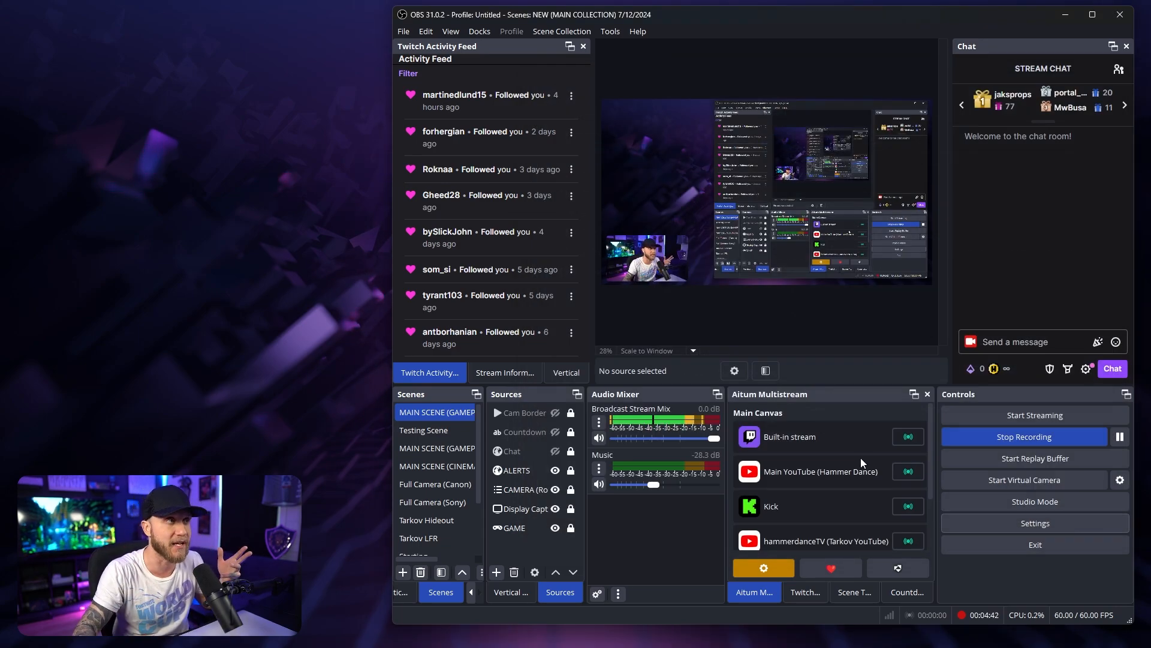
Step: Replace the Stream Information panel with the Twitch Activity Feed tab in the left dock group
{"action": "left_click", "coordinate": [479, 30]}
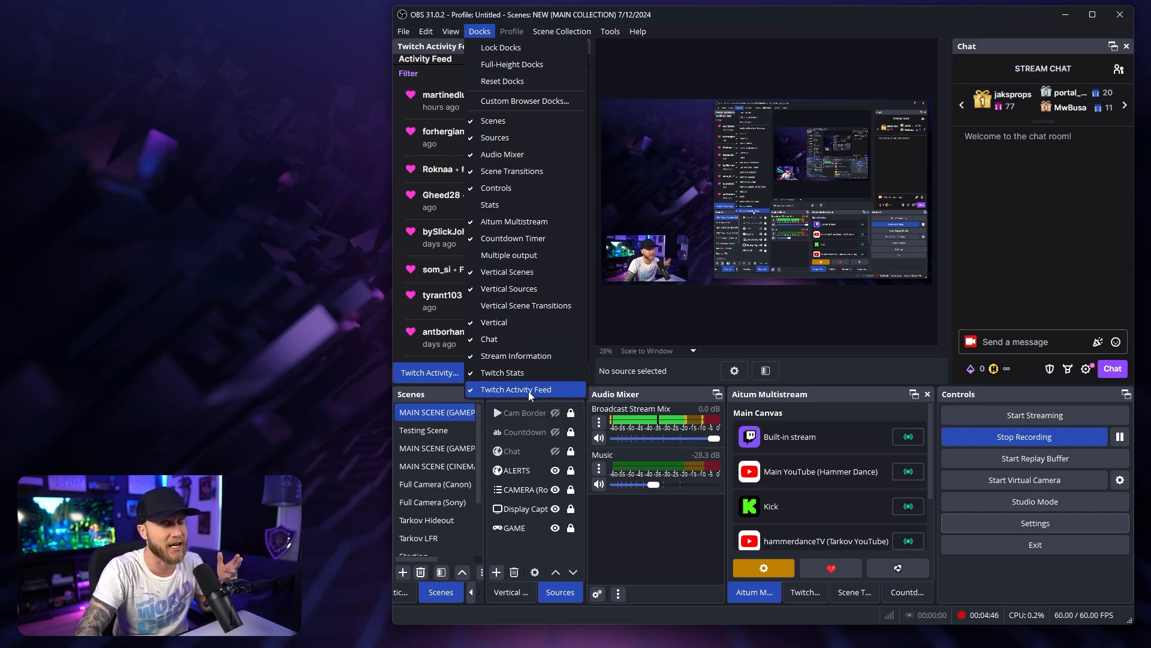
{"action": "mouse_move", "coordinate": [525, 255]}
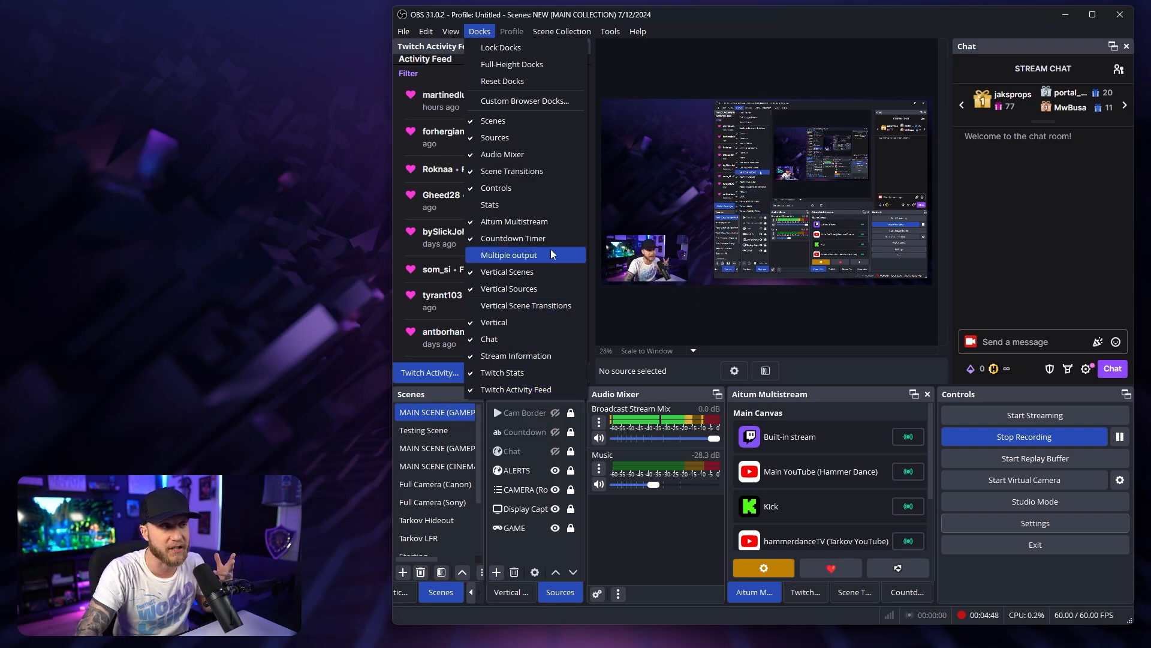
{"action": "mouse_move", "coordinate": [511, 170]}
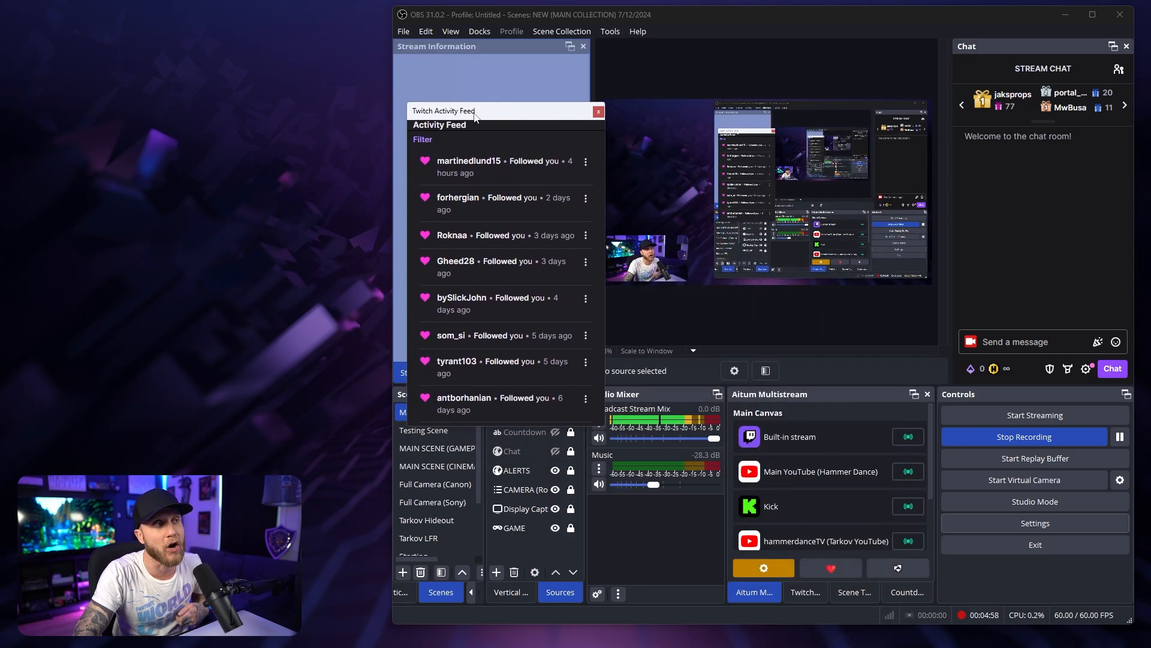
{"action": "left_click", "coordinate": [504, 373]}
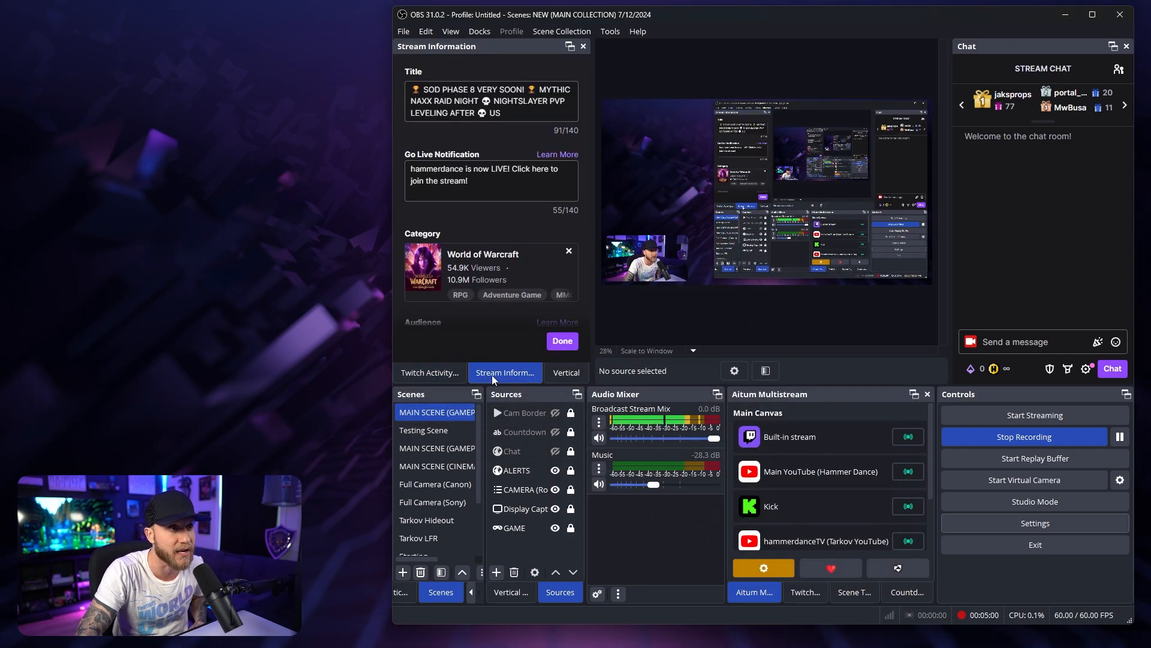
{"action": "left_click", "coordinate": [429, 372]}
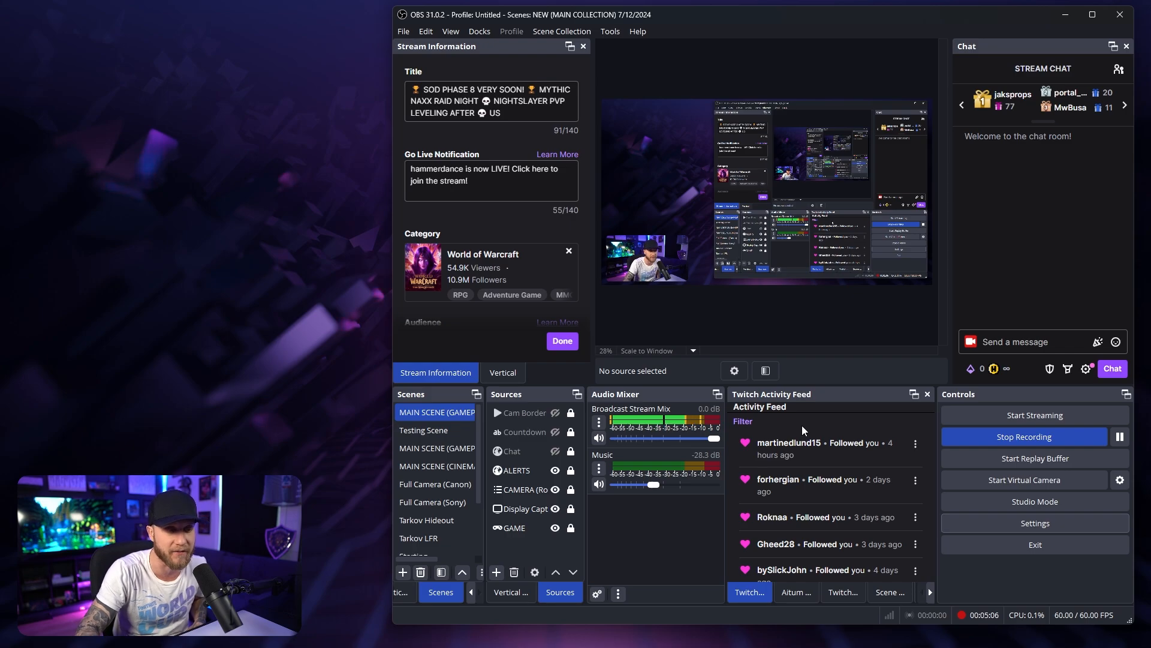
{"action": "left_click", "coordinate": [795, 592]}
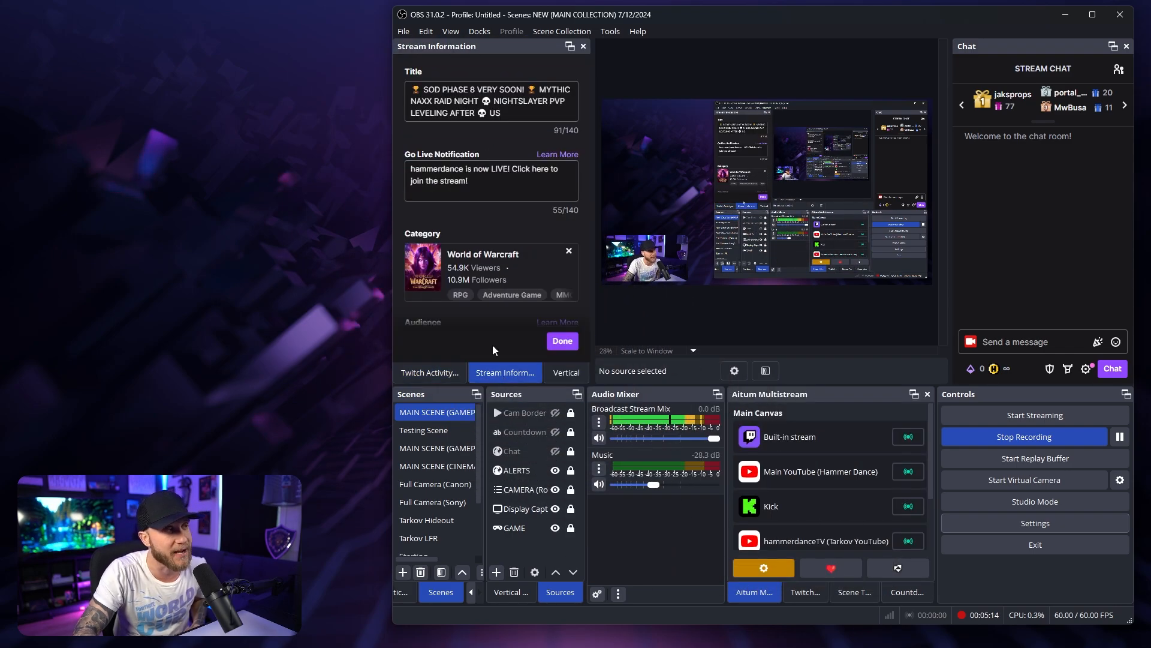
{"action": "mouse_move", "coordinate": [502, 228]}
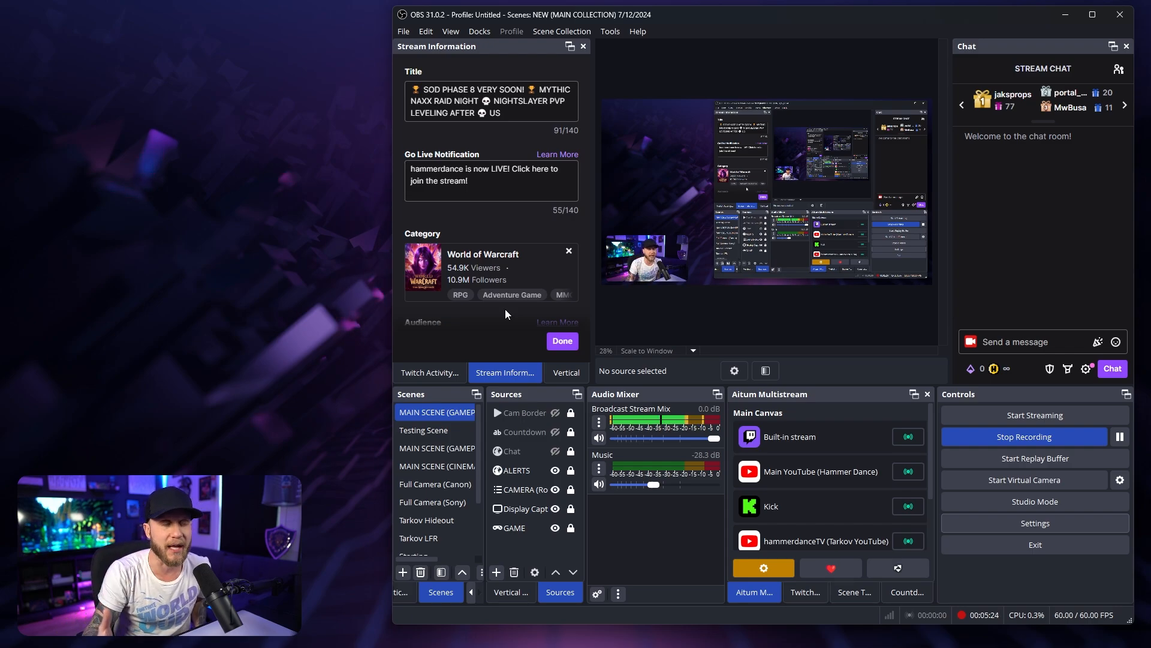
{"action": "left_click", "coordinate": [429, 373]}
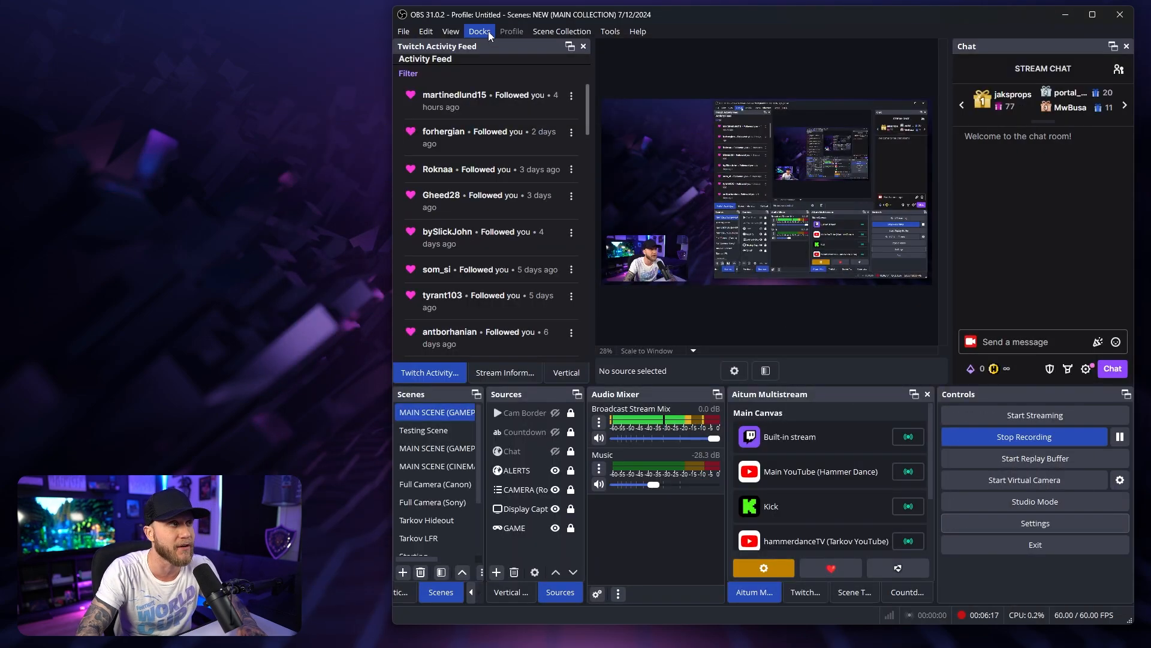
Step: Enter 'Kick Chat' as the dock name in Custom Browser Docks
{"action": "left_click", "coordinate": [478, 31]}
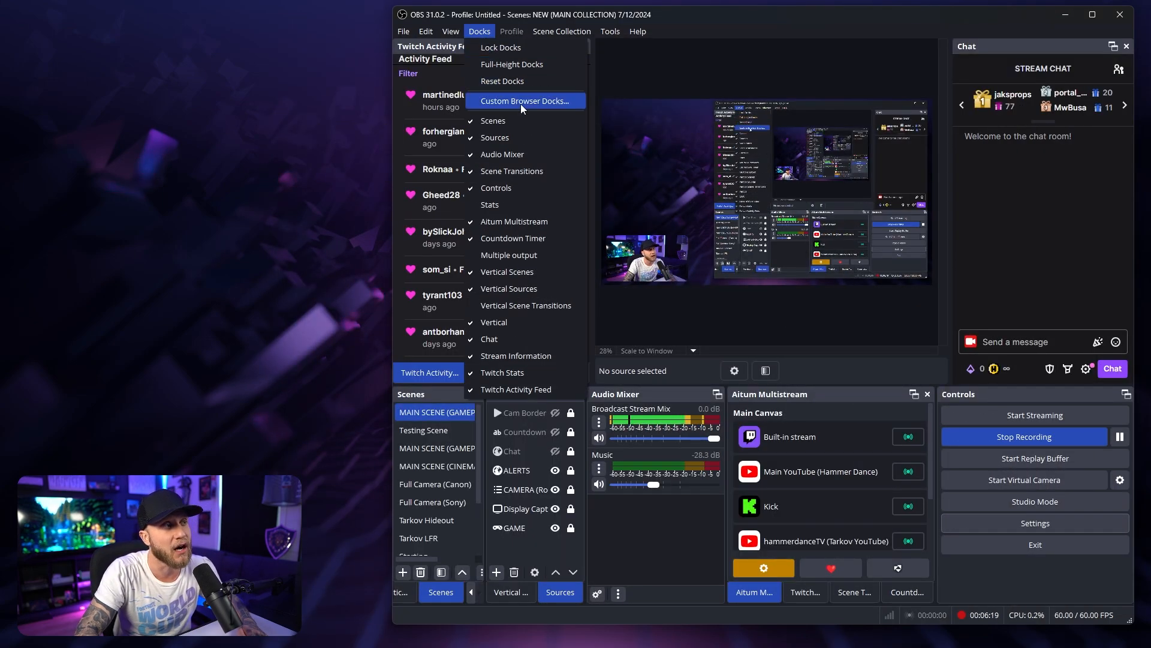
{"action": "left_click", "coordinate": [523, 101]}
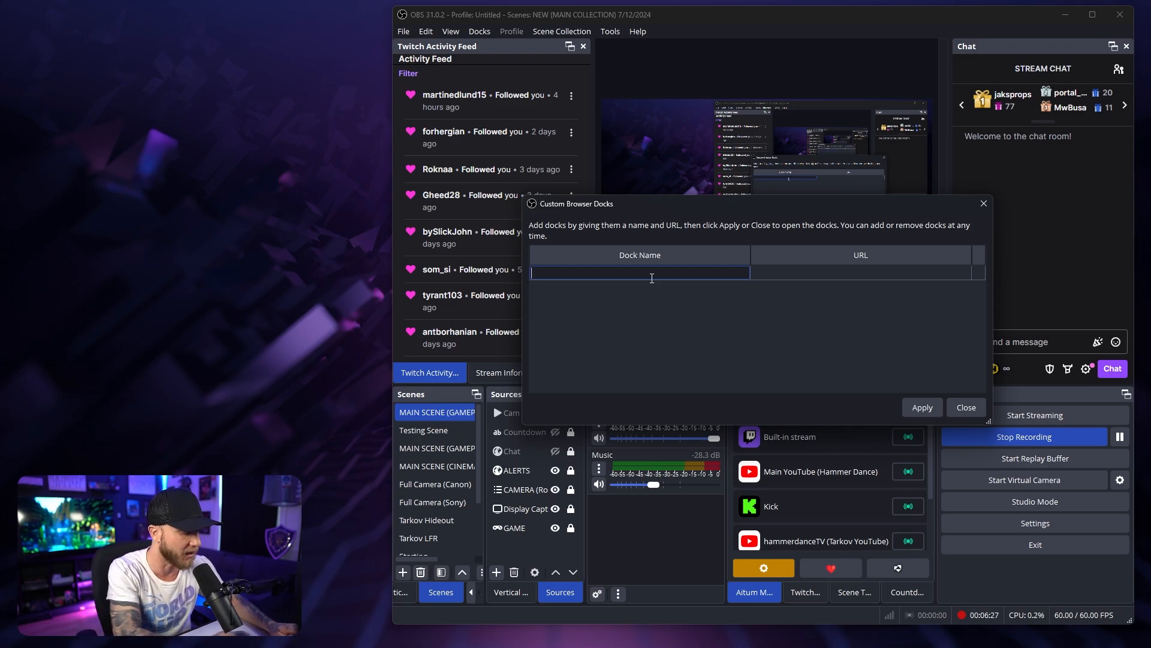
{"action": "type", "text": "Kick Chat"}
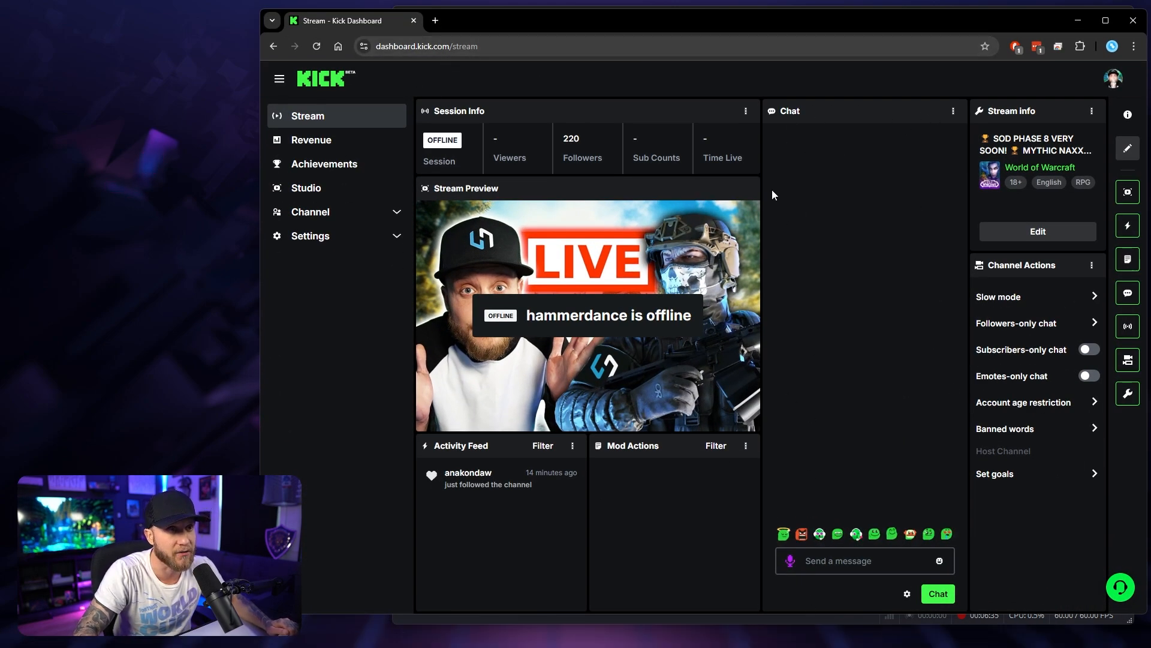
Step: Pop out the Kick stream chat and select the pop-out window's address
{"action": "left_click", "coordinate": [907, 593]}
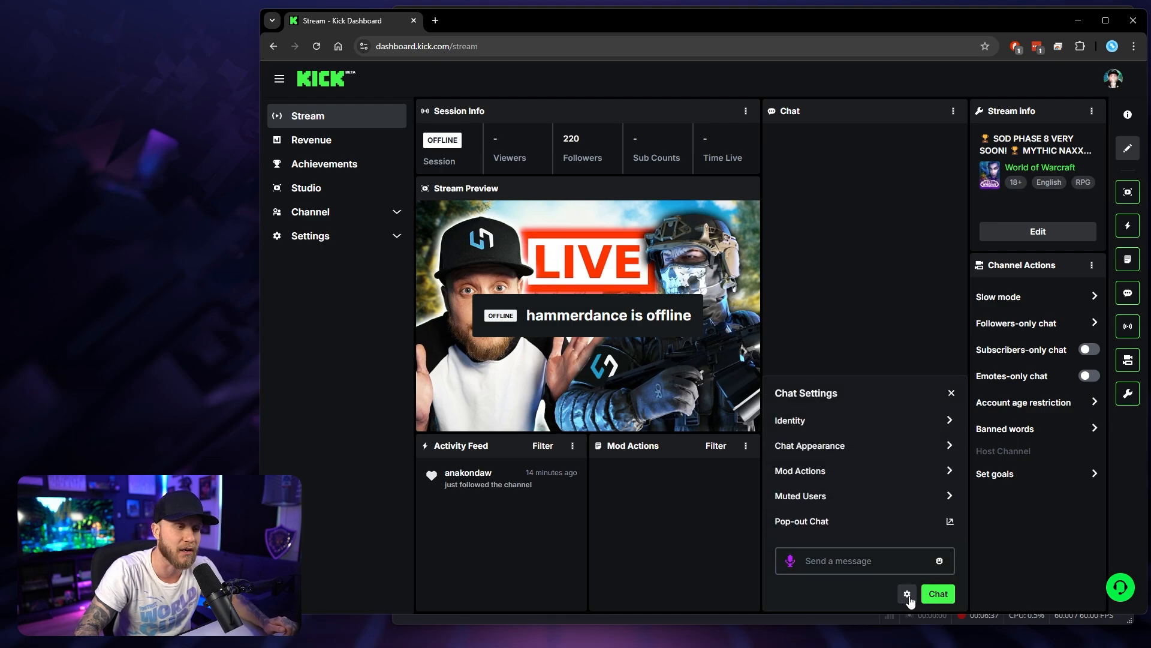
{"action": "left_click", "coordinate": [801, 520]}
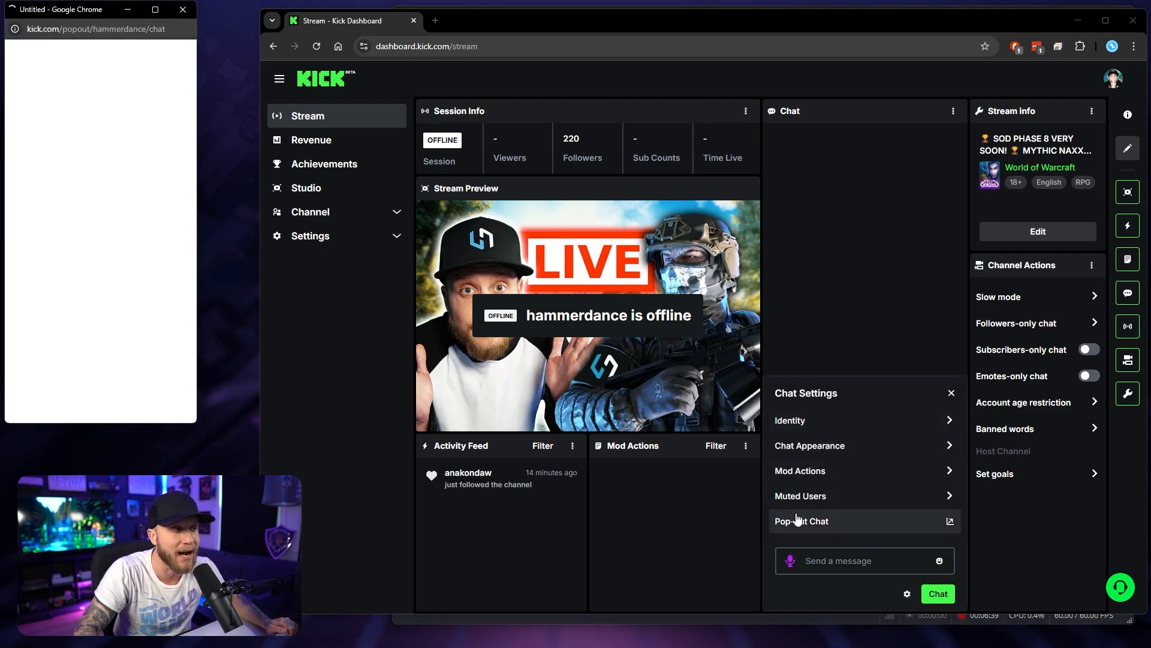
{"action": "left_click", "coordinate": [801, 520]}
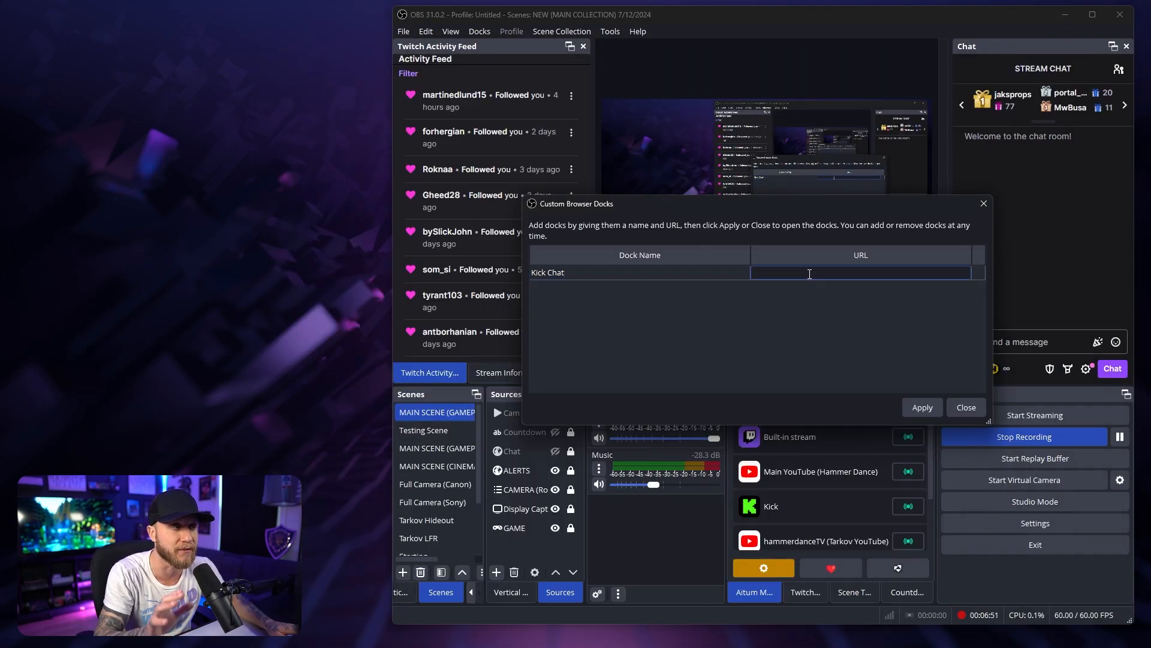
{"action": "type", "text": "https://kick.com/popout/hammerdance/chat"}
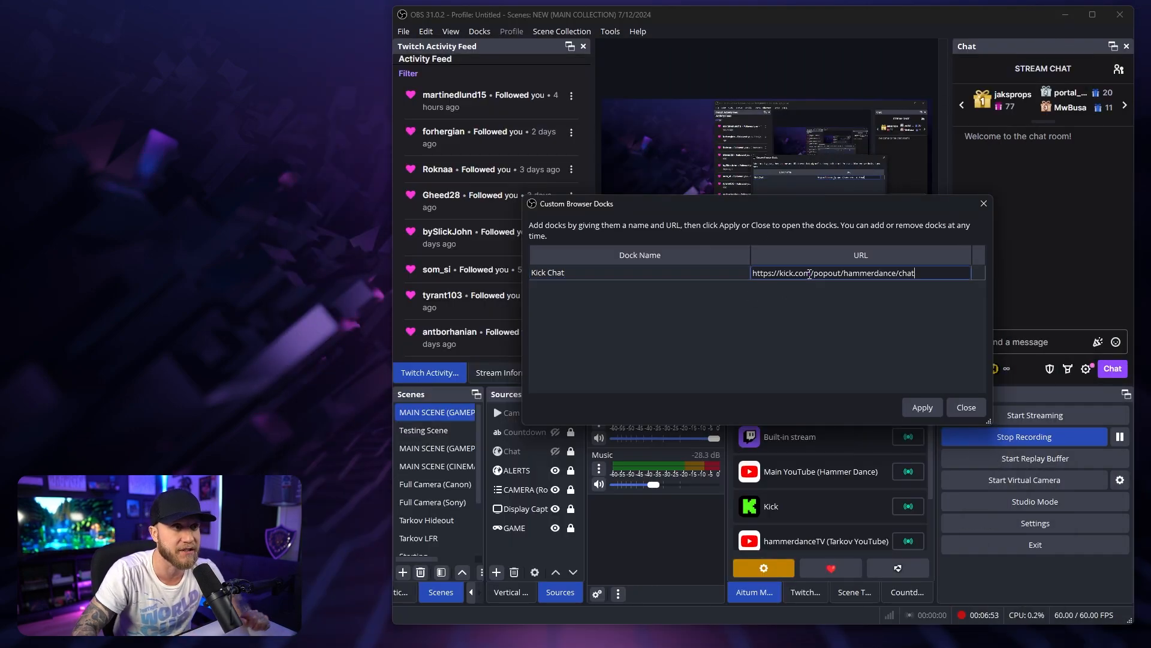
{"action": "left_click", "coordinate": [923, 407]}
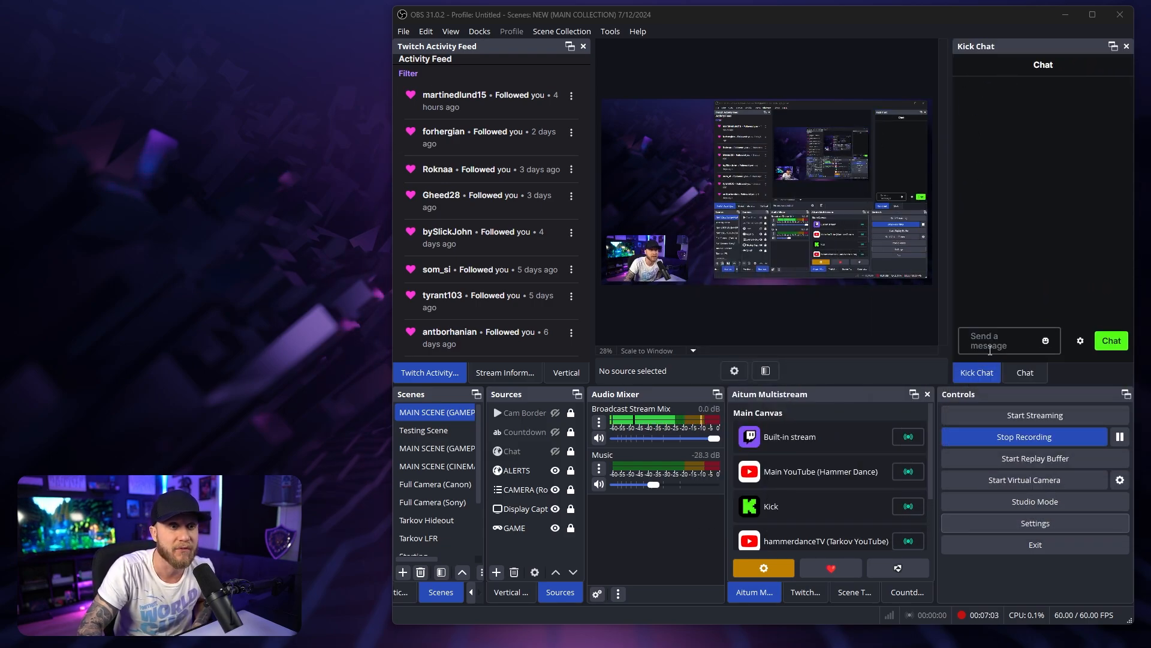
{"action": "left_click", "coordinate": [1024, 372]}
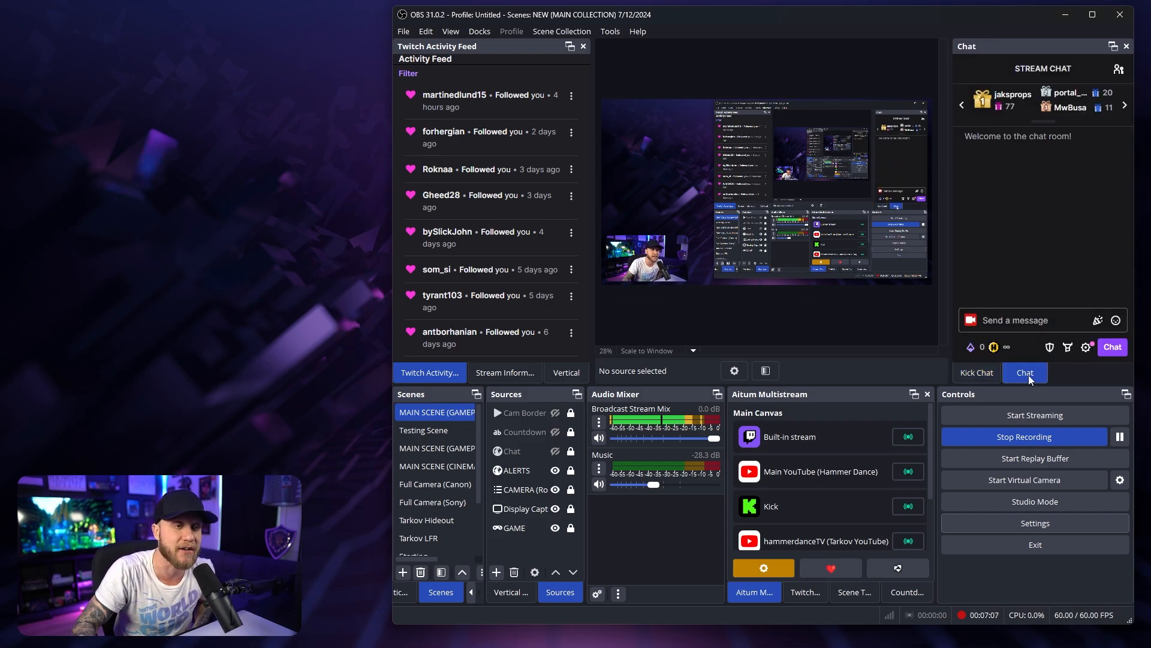
{"action": "left_click", "coordinate": [976, 373]}
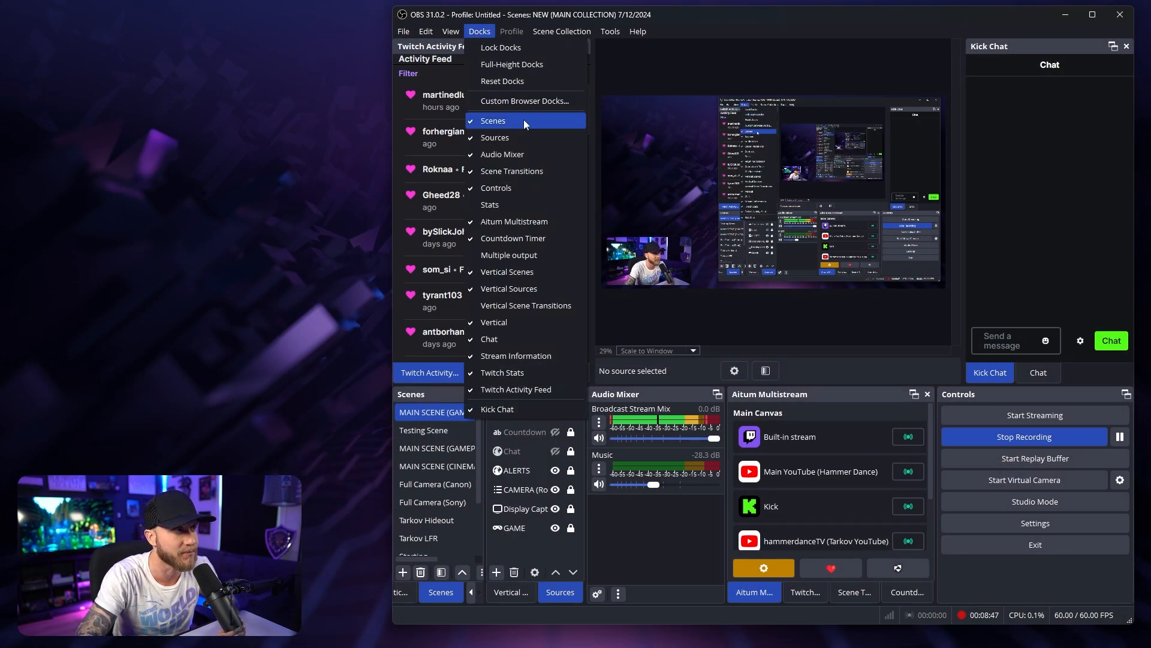
{"action": "left_click", "coordinate": [524, 101]}
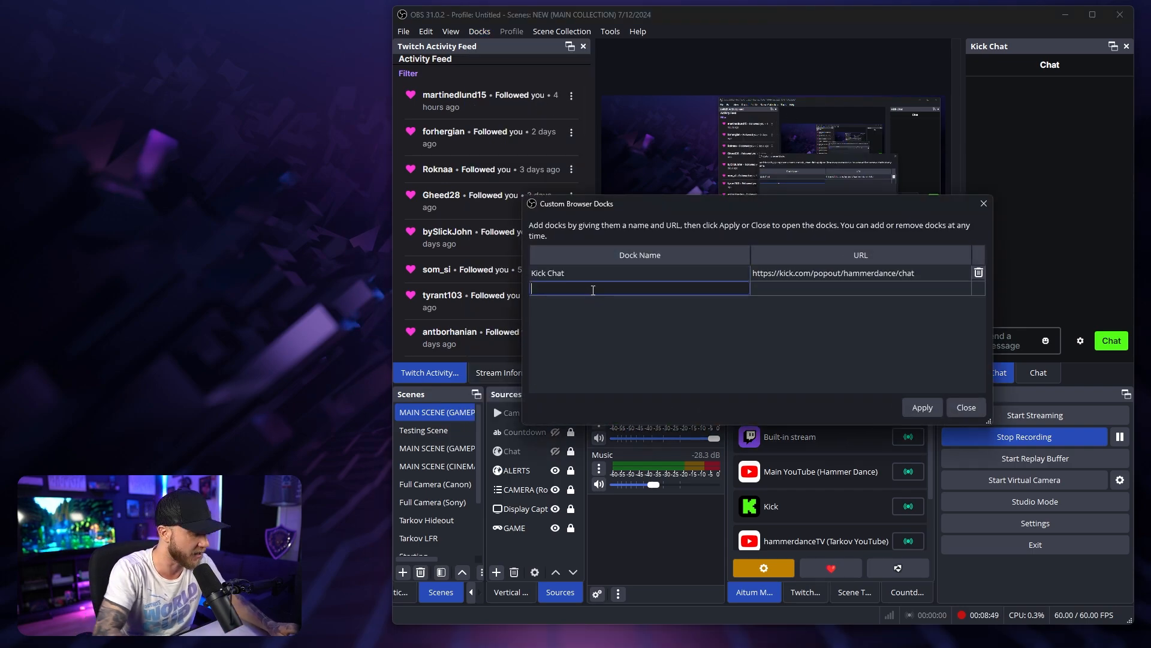
{"action": "type", "text": "Scottejaye"}
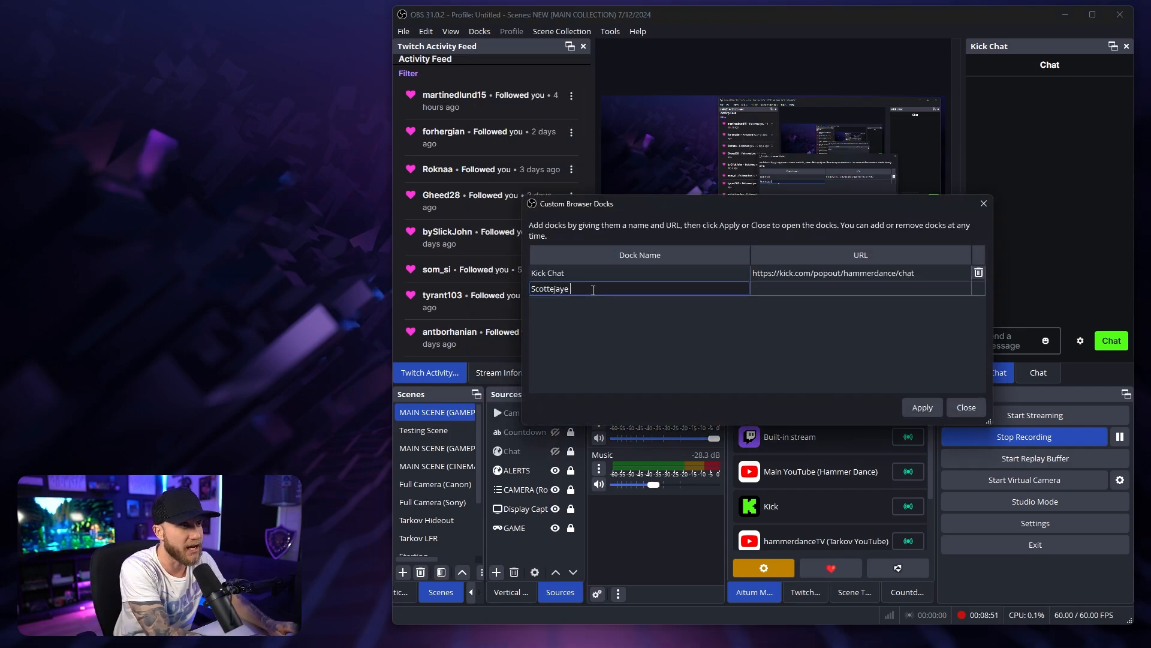
{"action": "type", "text": "Twitch Stream"}
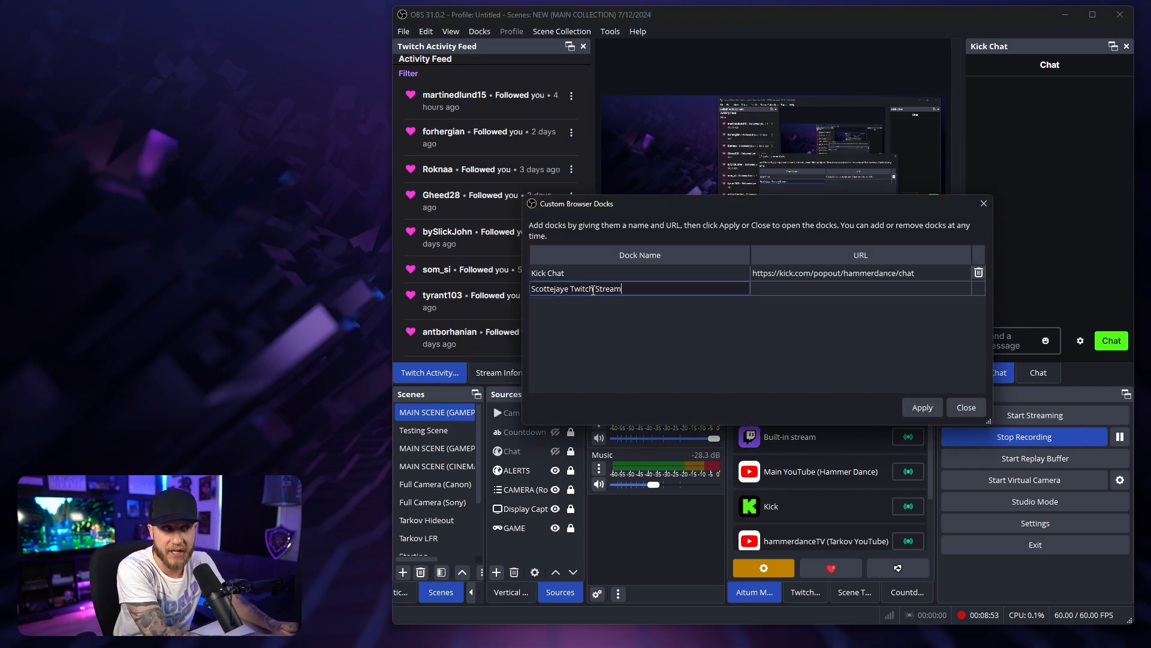
{"action": "type", "text": "https://www.twitch.tv/scottejaye87"}
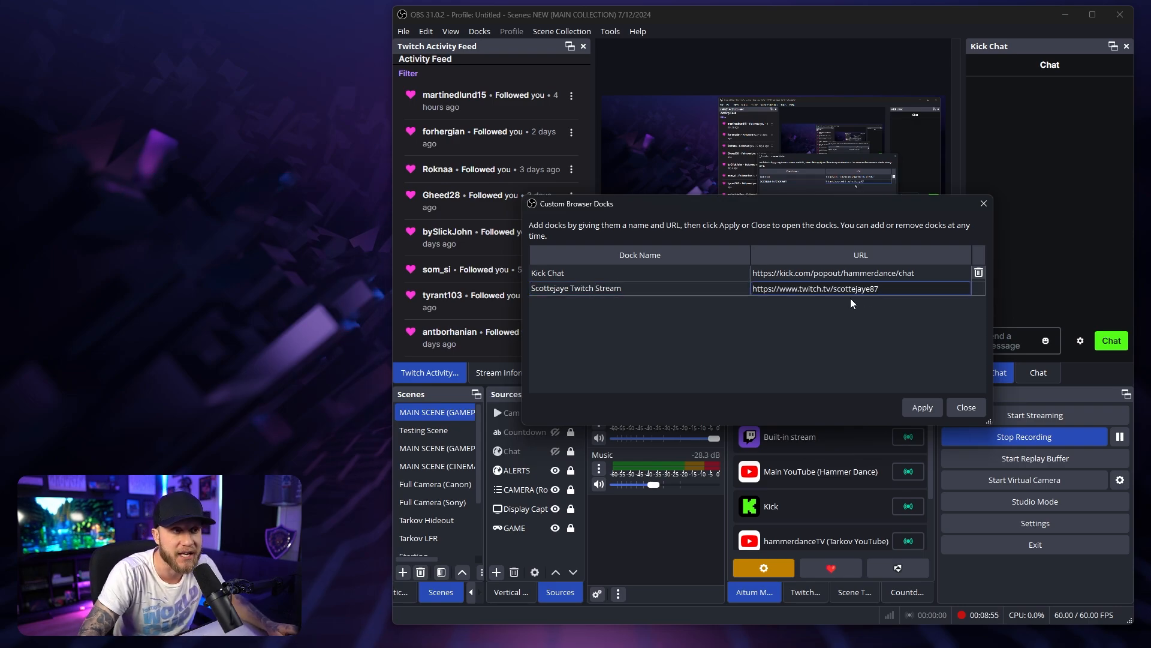
{"action": "left_click", "coordinate": [922, 408]}
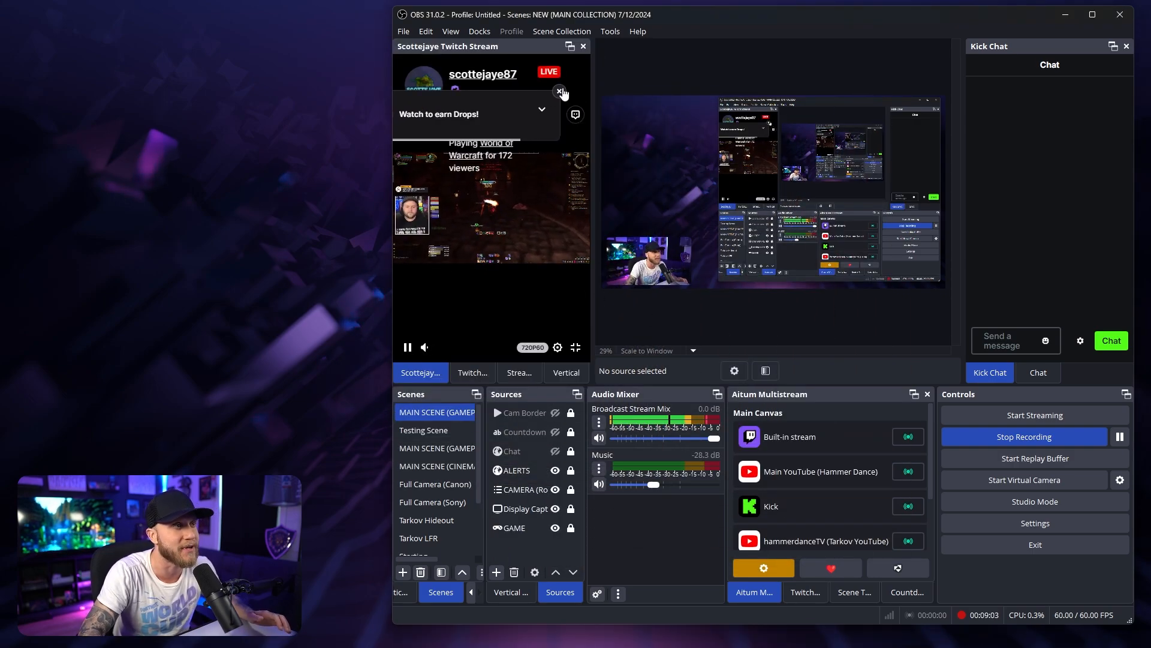
{"action": "left_click", "coordinate": [562, 90]}
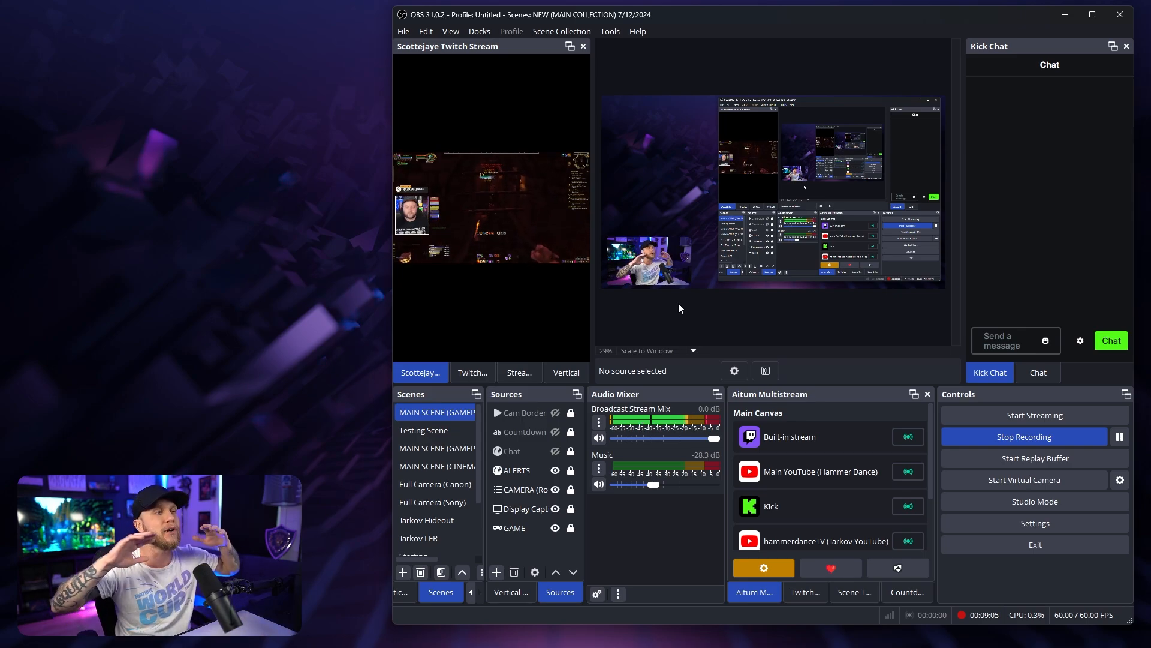